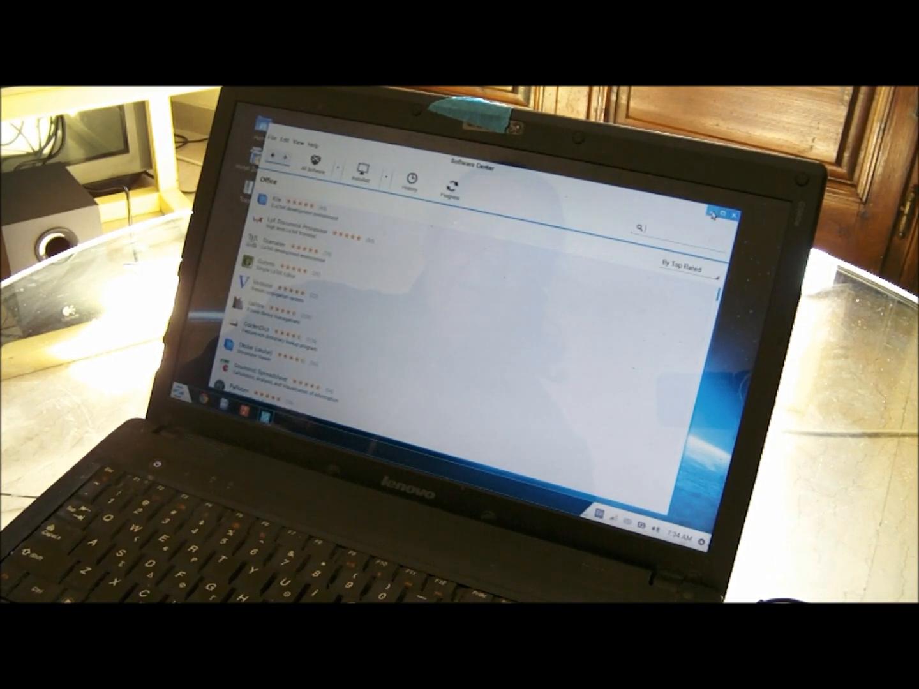
# Close the Zorin OS Software Center window, leaving Chrome's welcome prompt on screen.
pyautogui.click(715, 212)
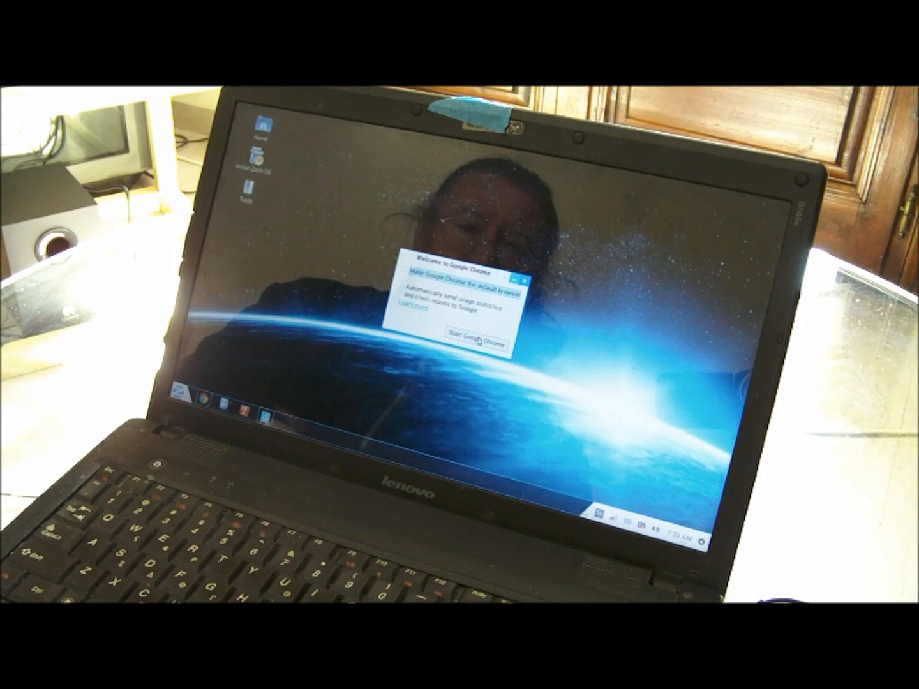
pyautogui.click(475, 331)
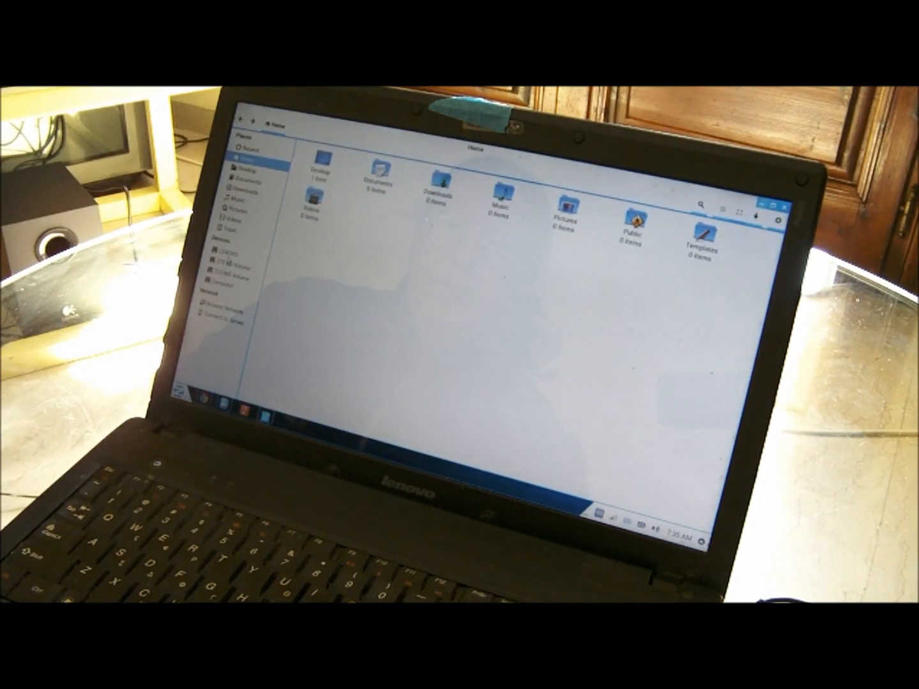
pyautogui.moveTo(223, 279)
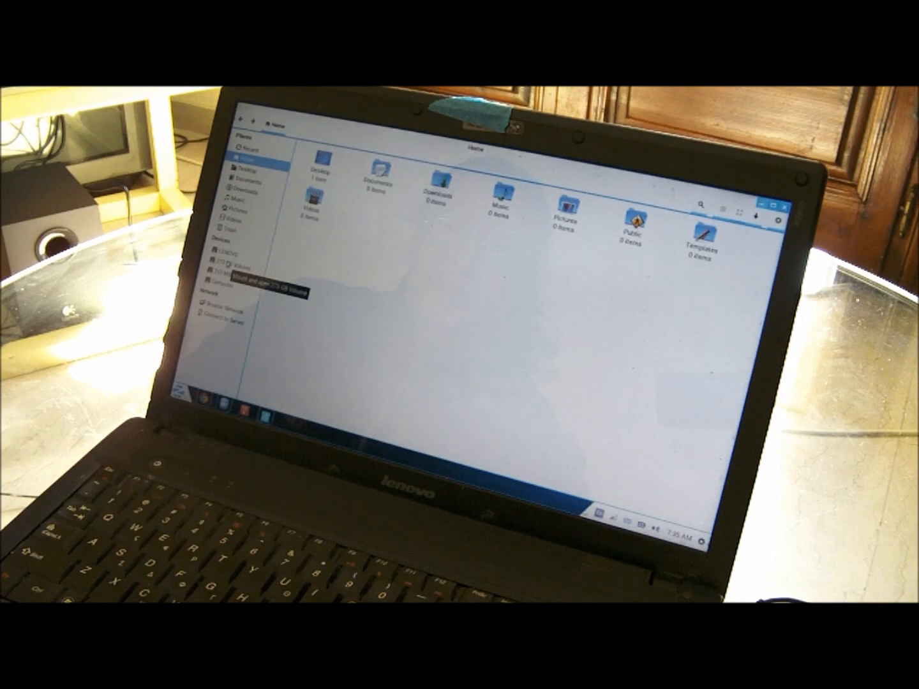
# Open the Windows volume, go into the user's profile folder, and open Documents.
pyautogui.click(223, 280)
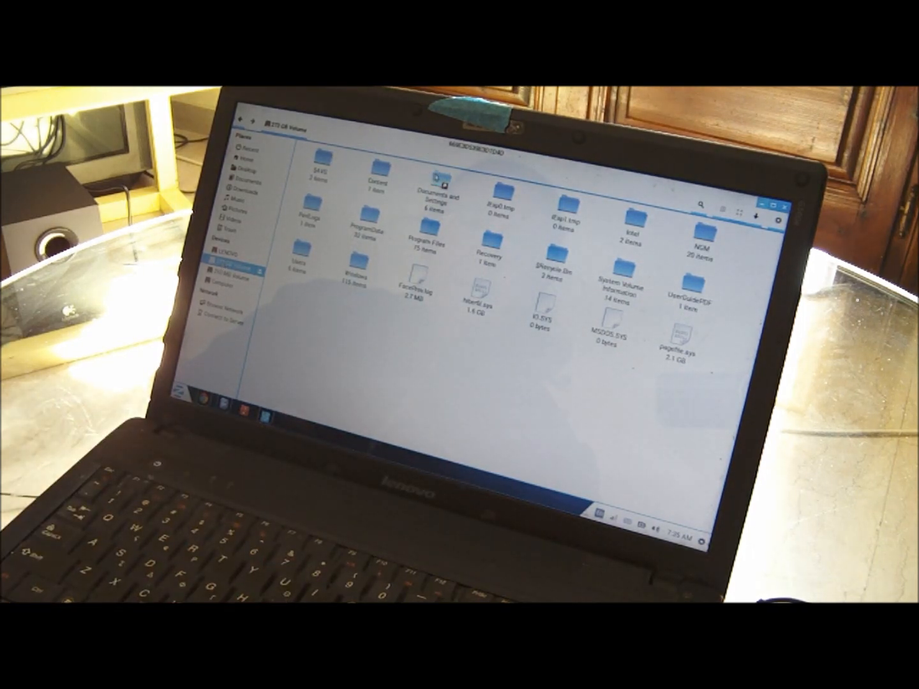
pyautogui.doubleClick(306, 252)
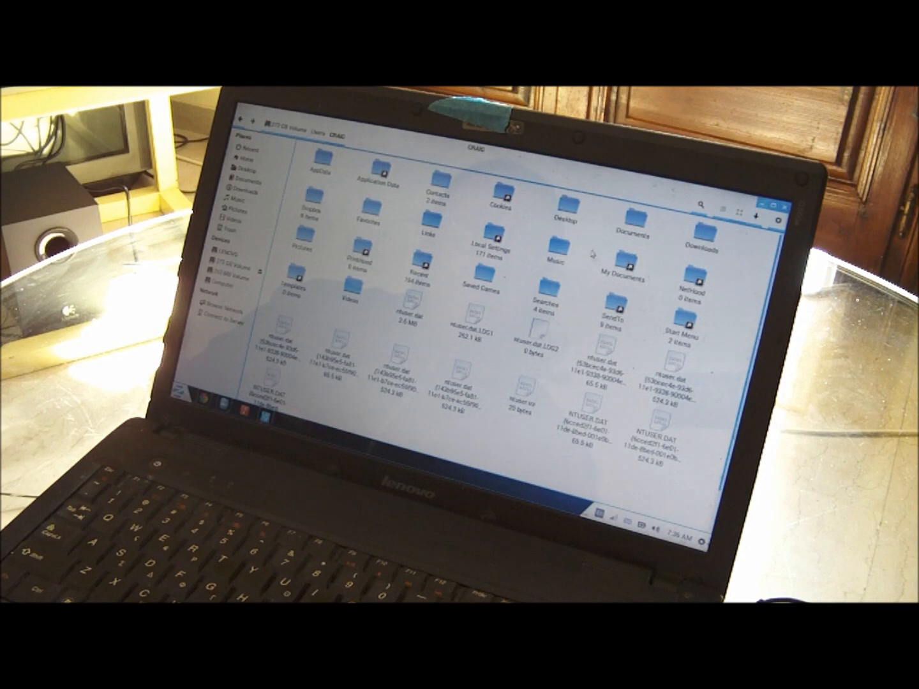
pyautogui.doubleClick(639, 224)
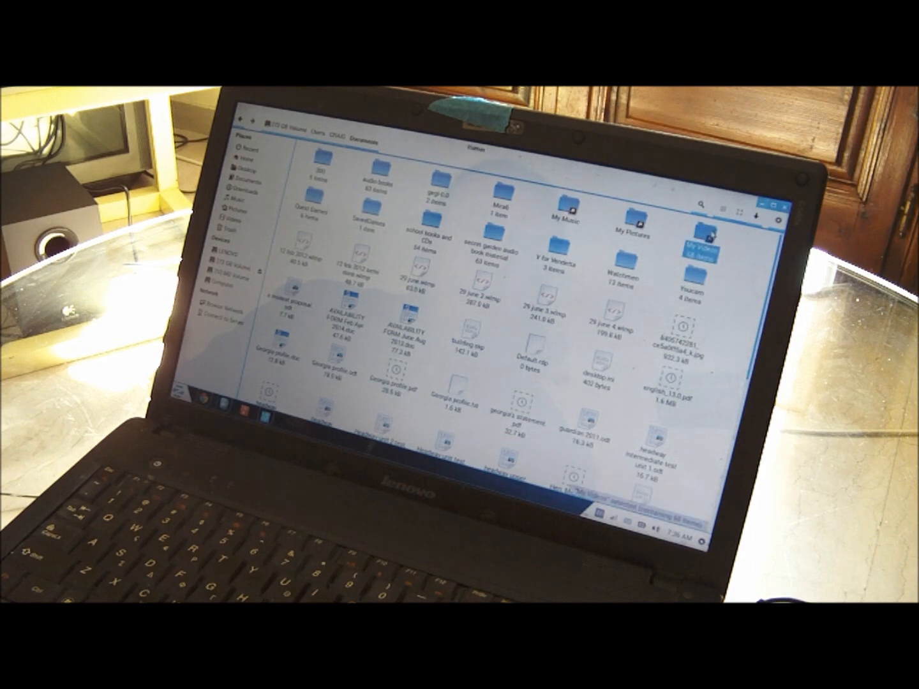
# Browse My Videos, open a video file, then open the gorillaz folder in Music.
pyautogui.doubleClick(700, 241)
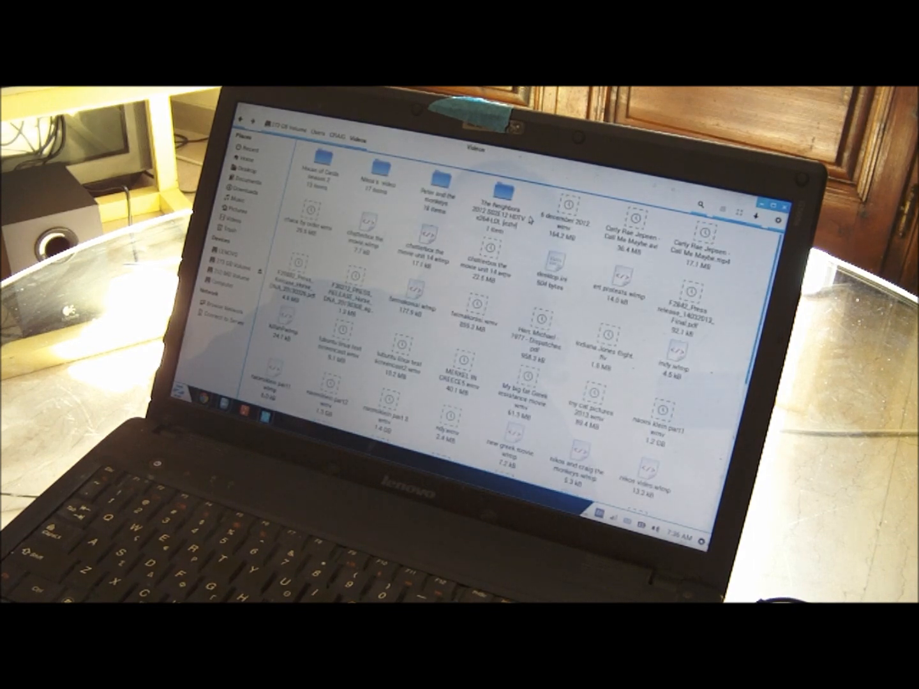
pyautogui.click(476, 318)
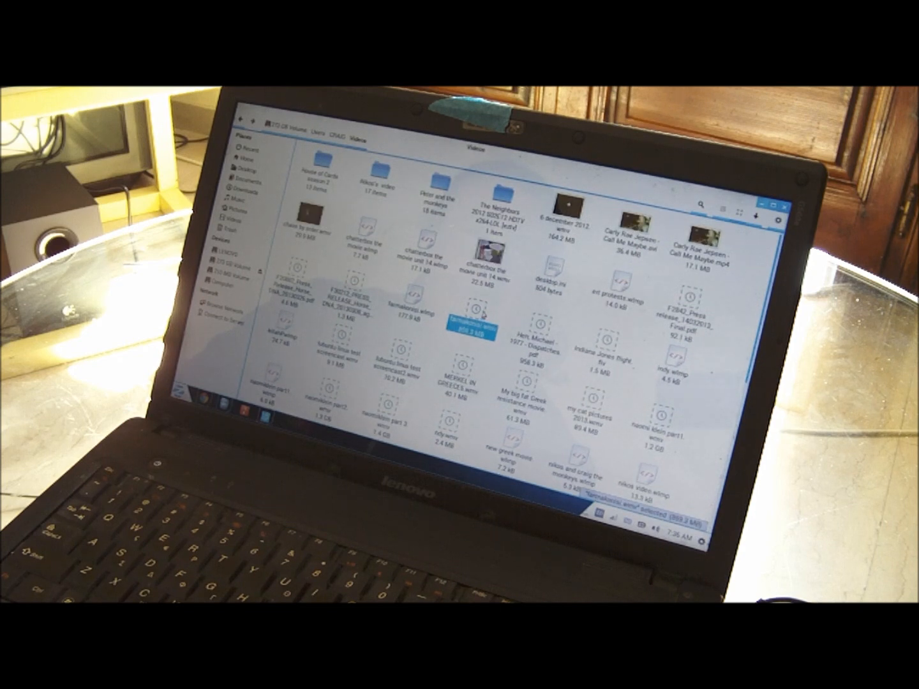
pyautogui.doubleClick(465, 322)
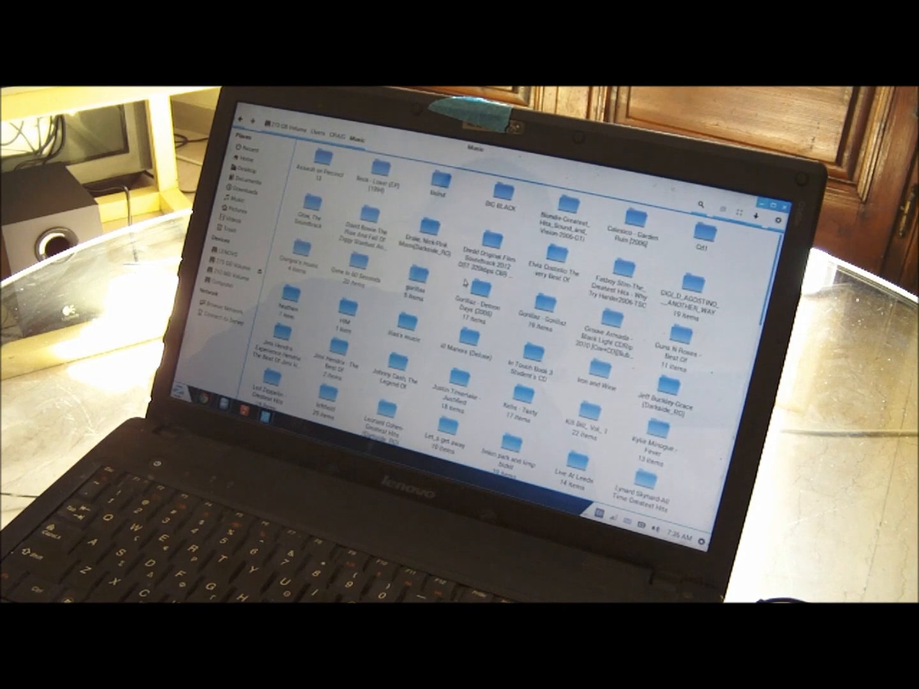
pyautogui.doubleClick(400, 275)
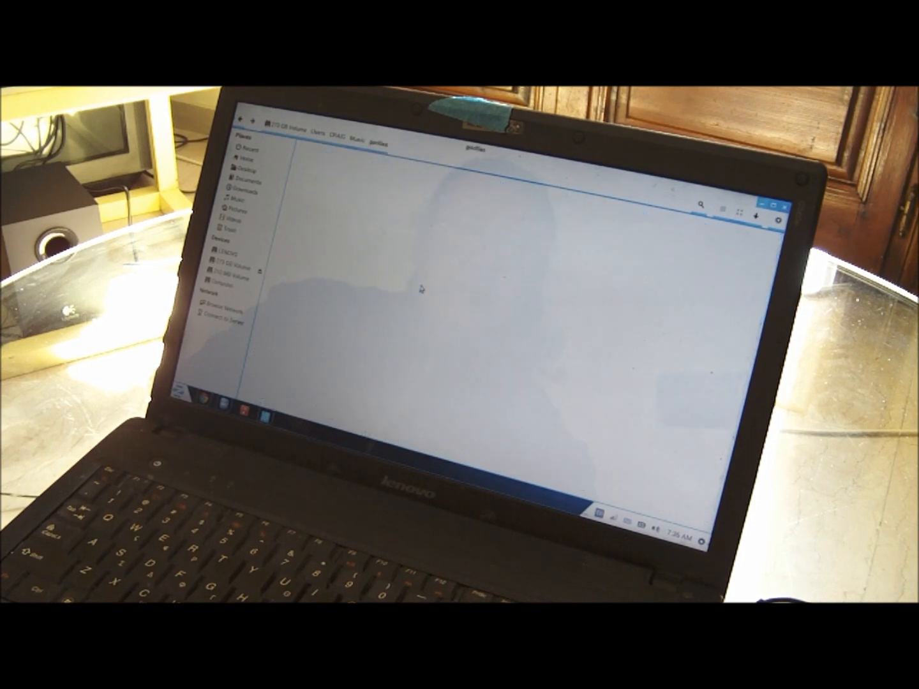